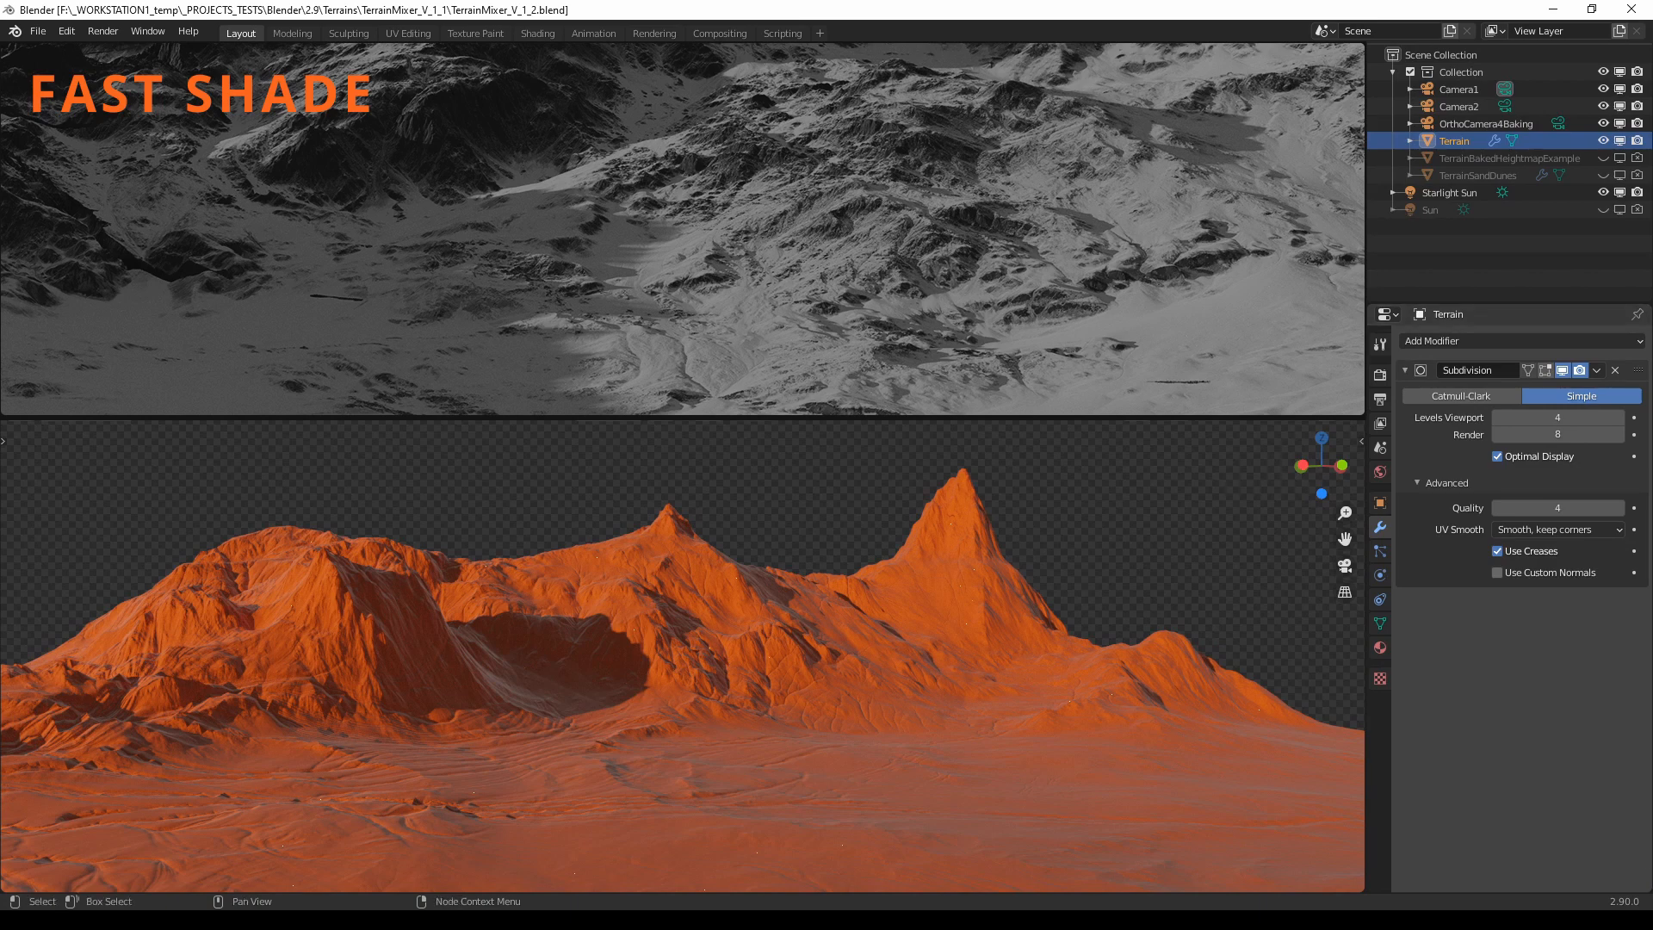
{"action": "mouse_move", "coordinate": [1549, 844]}
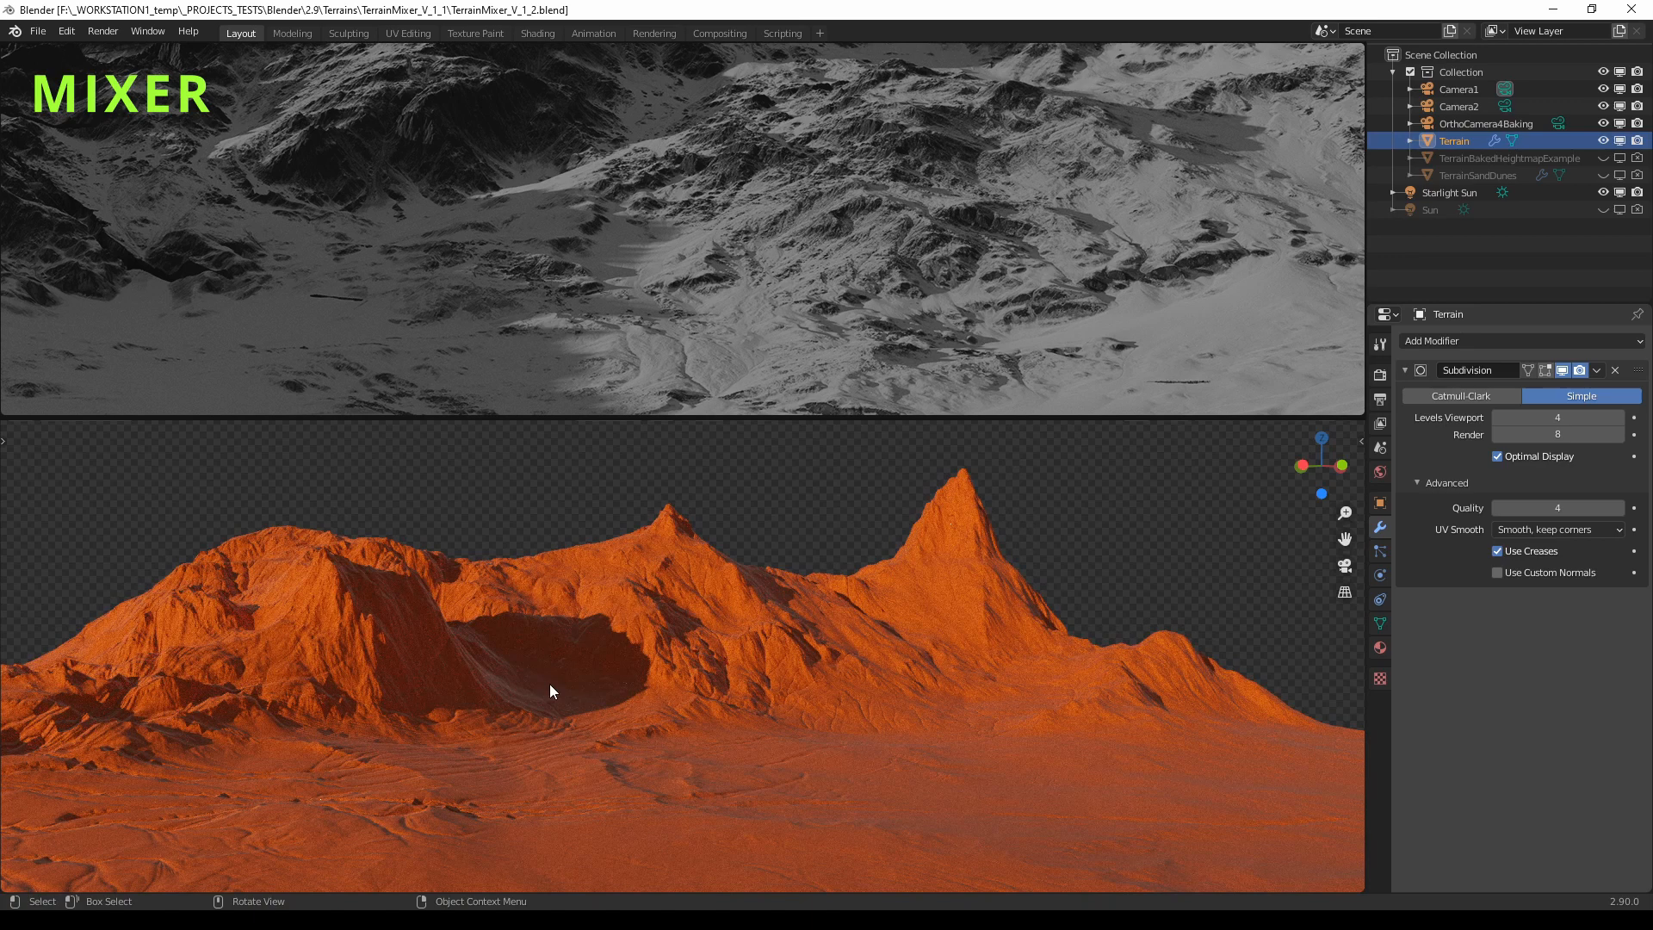
{"action": "mouse_move", "coordinate": [893, 461]}
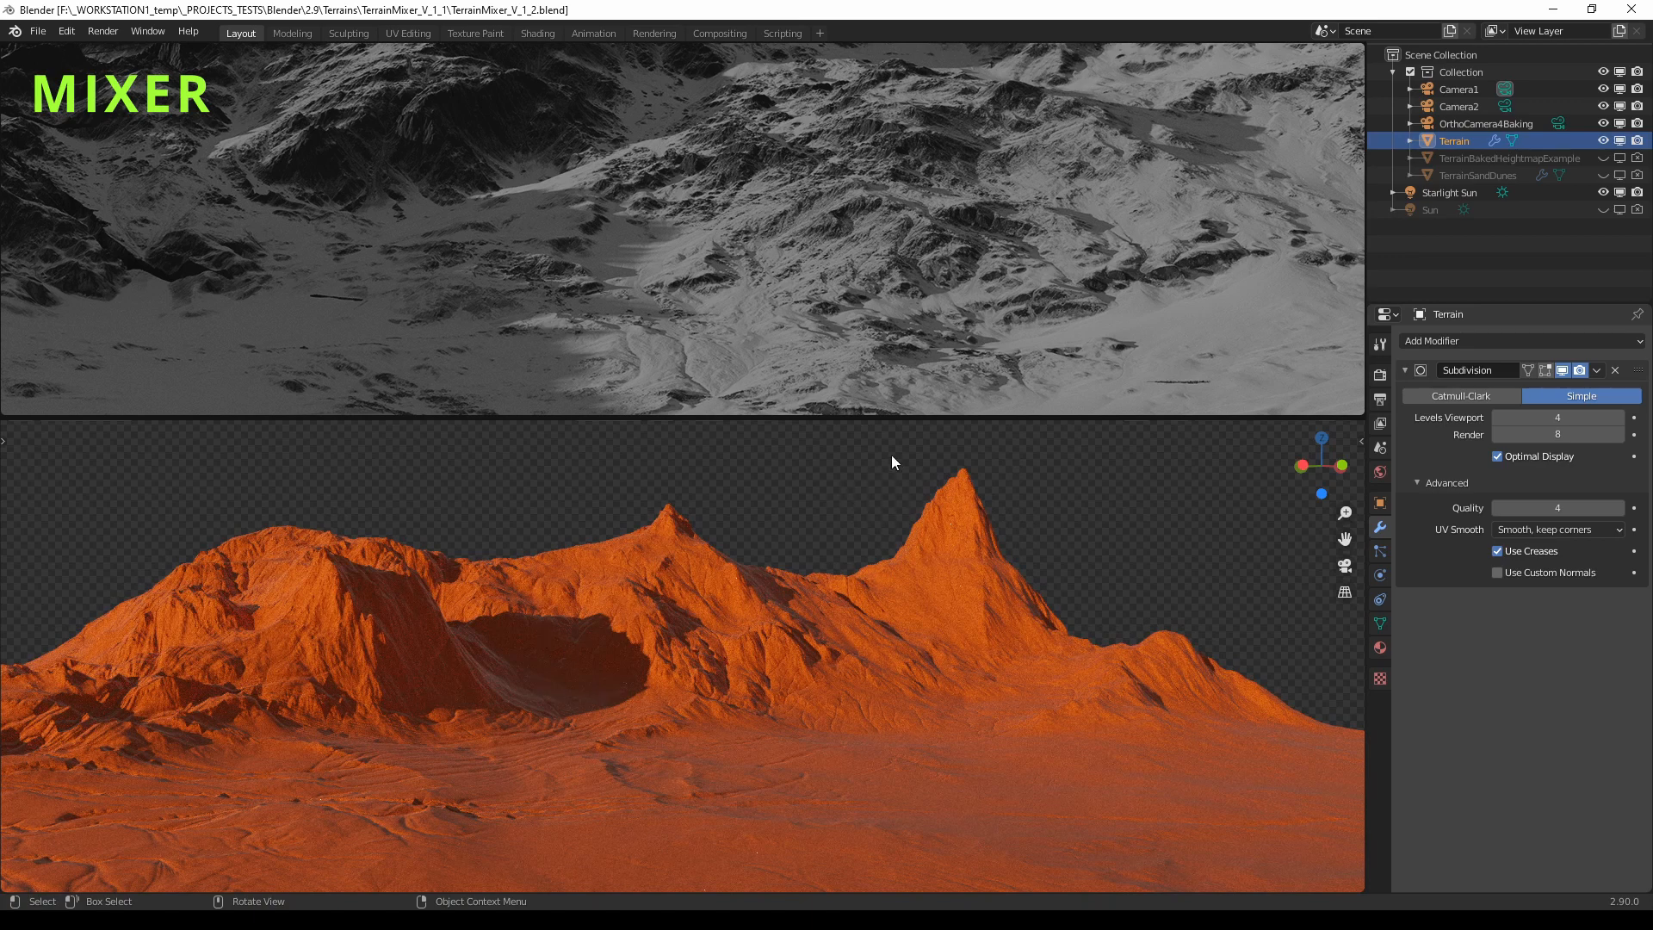
{"action": "mouse_move", "coordinate": [962, 503]}
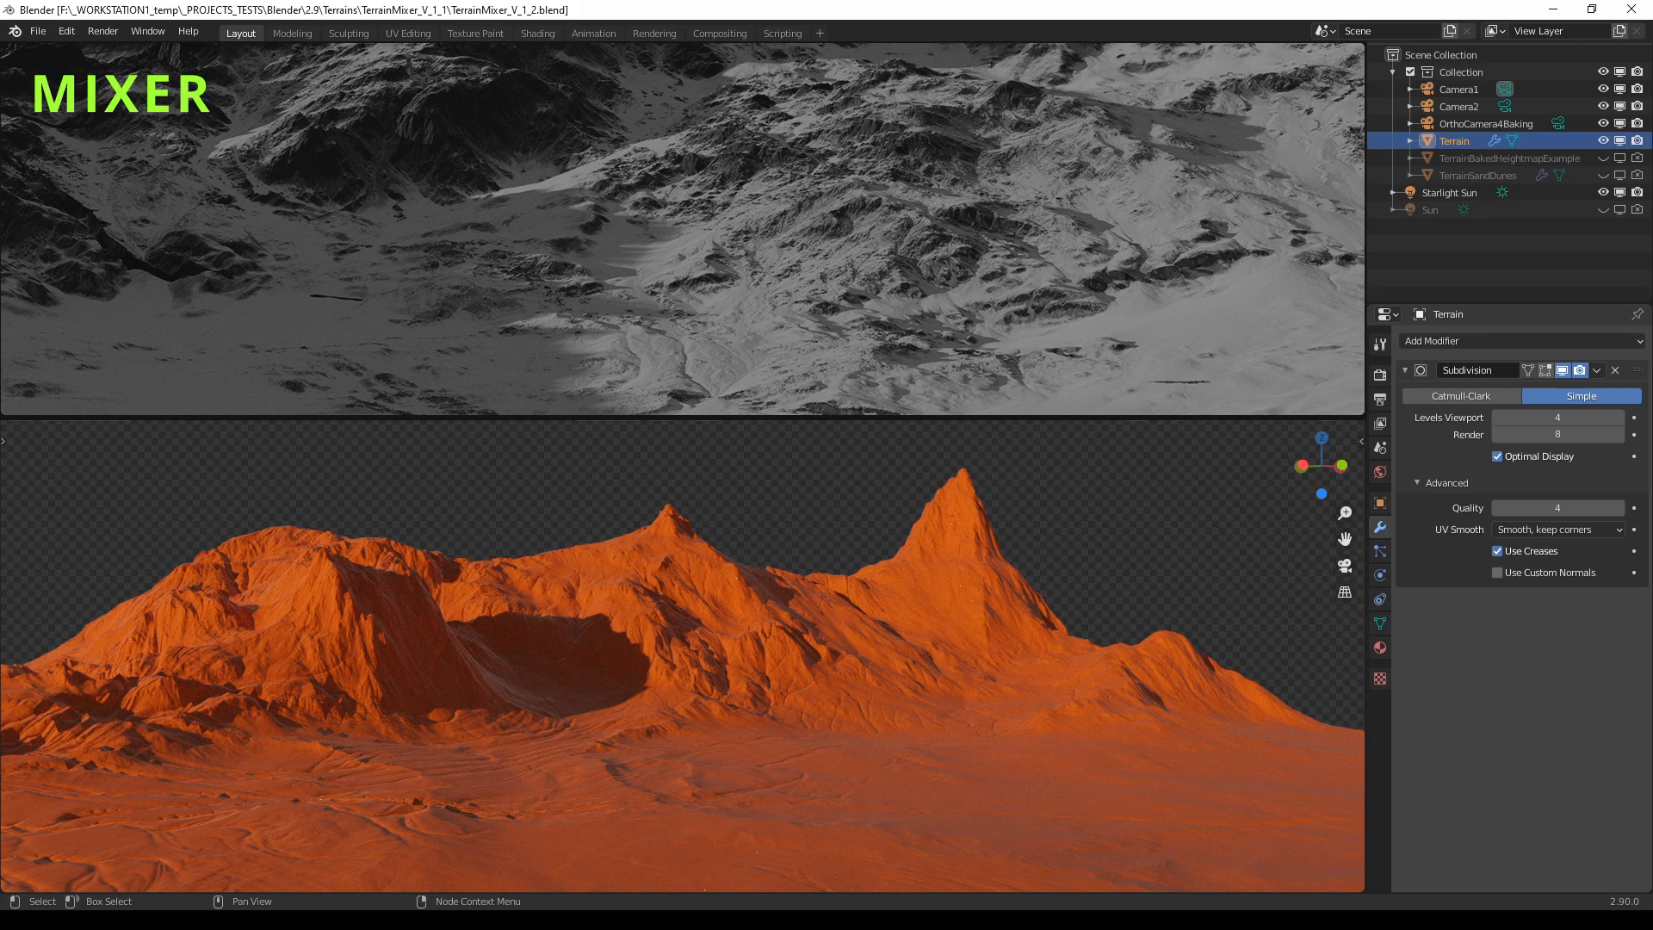
{"action": "mouse_move", "coordinate": [748, 526]}
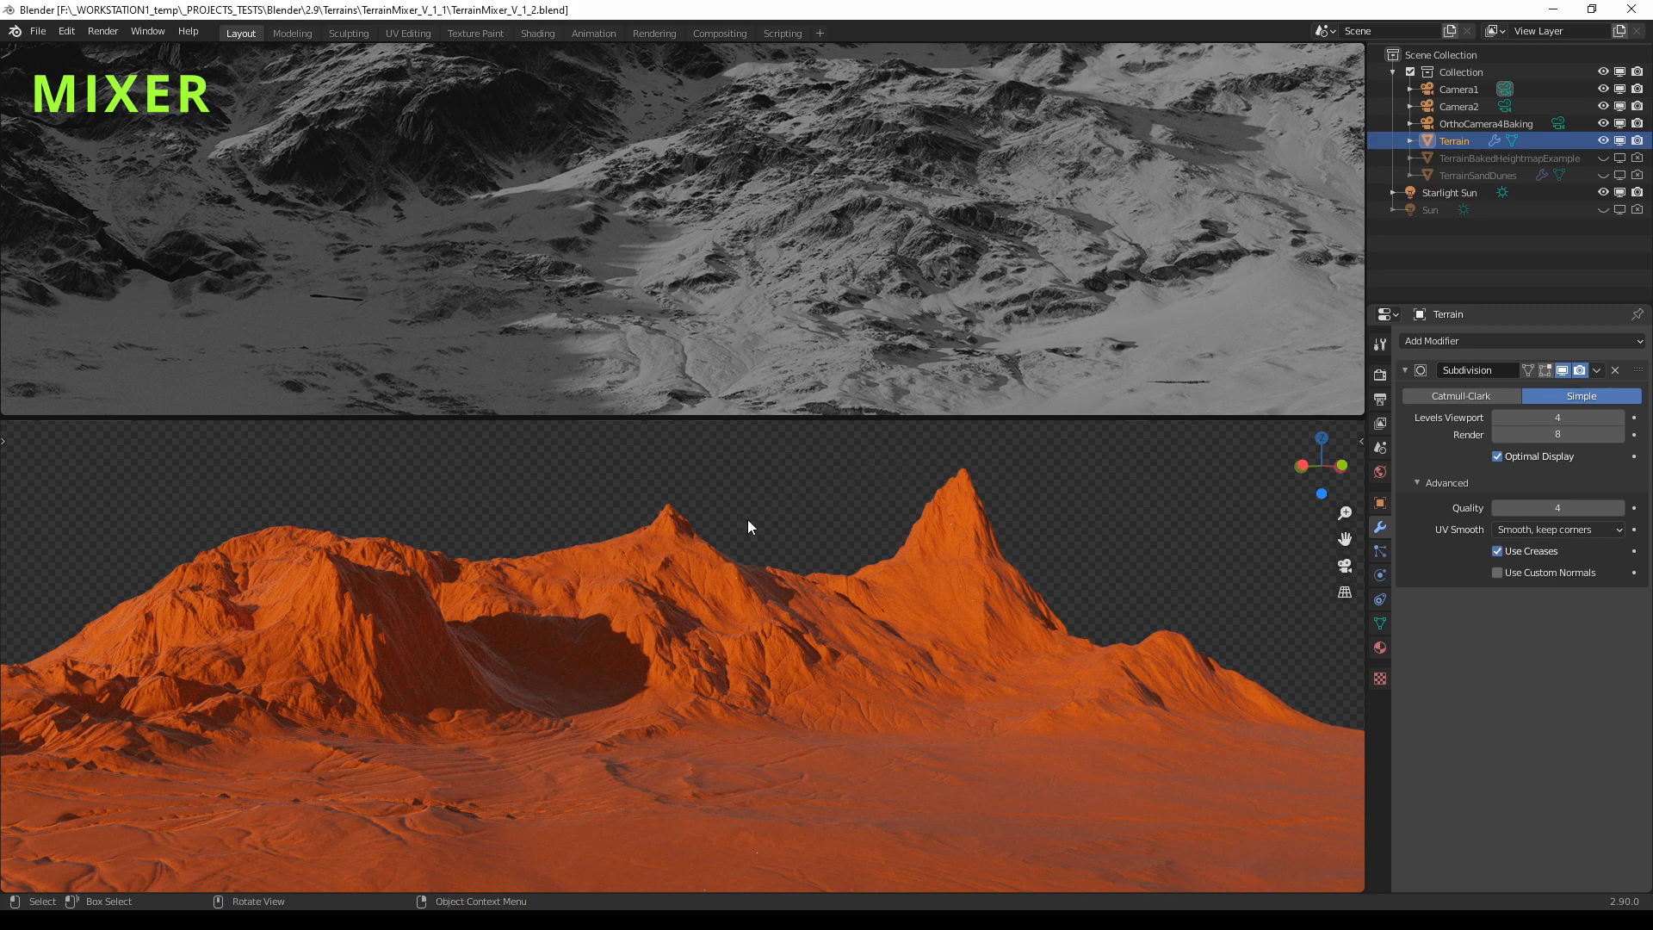